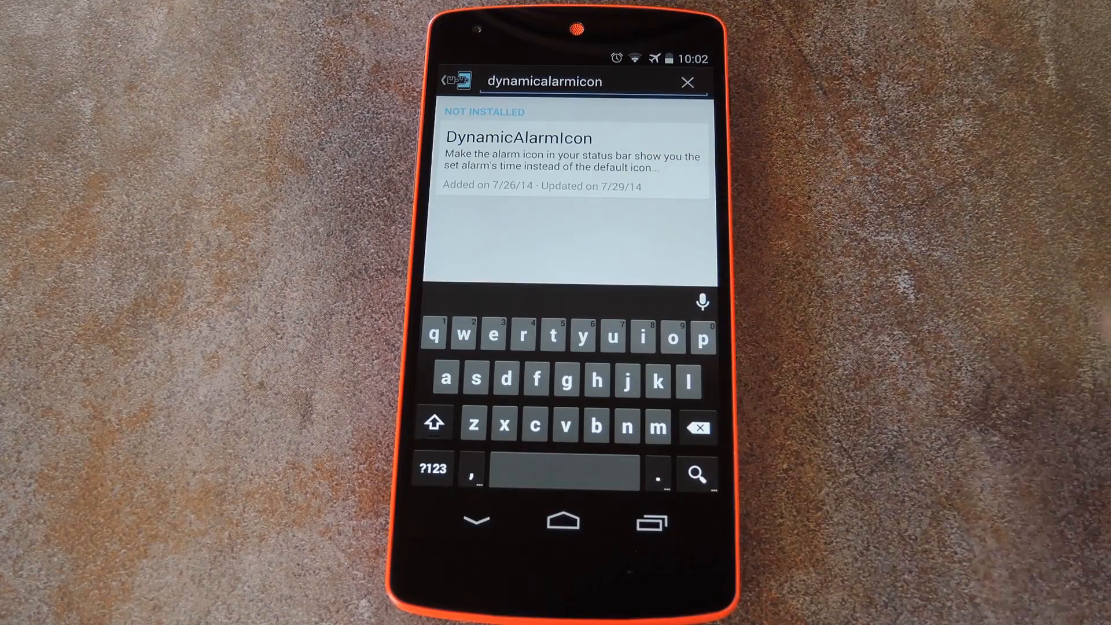
Open the DynamicAlarmIcon entry from the Xposed Installer search results
click(538, 149)
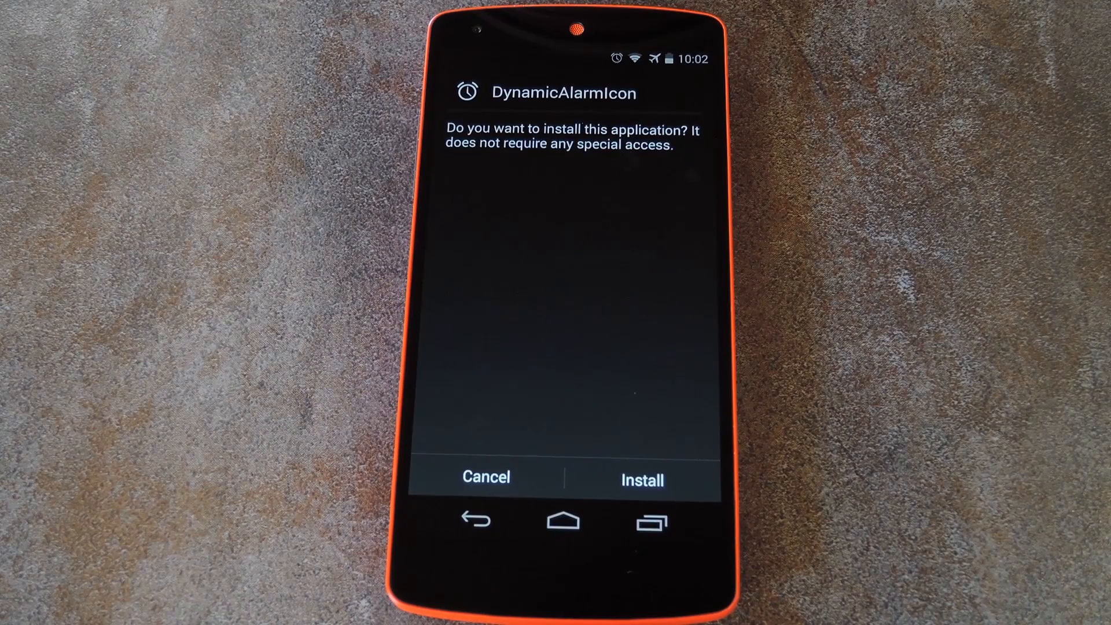
Confirm the DynamicAlarmIcon installation in the Android Package Installer prompt
click(640, 477)
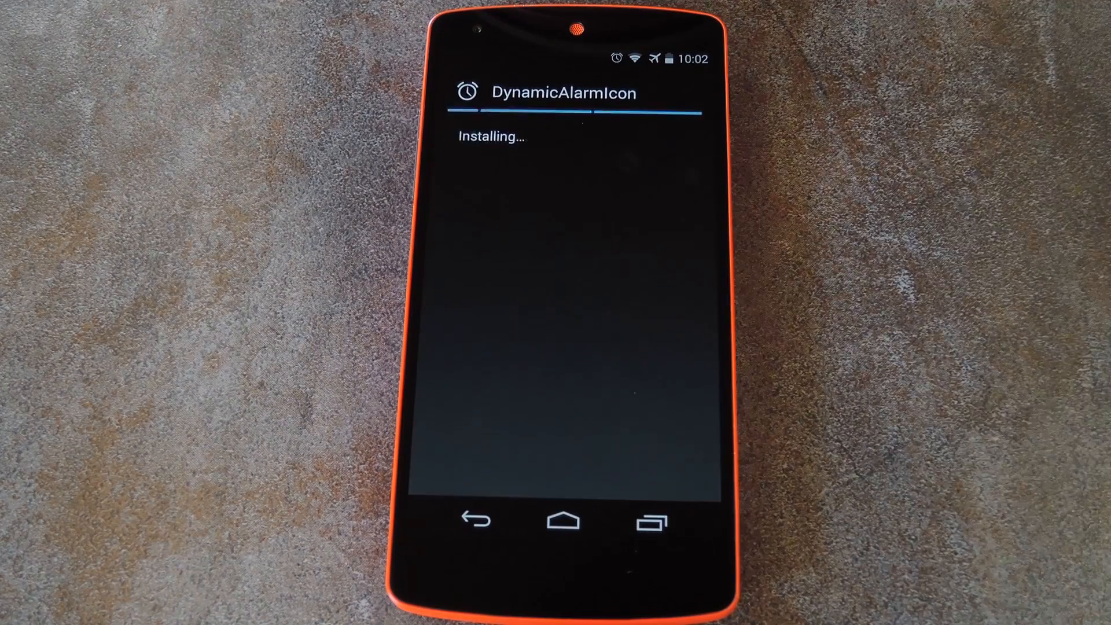